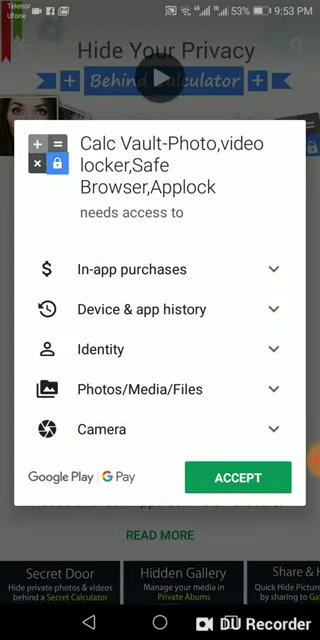
# Accept Calc Vault's requested permissions so it installs and opens to password setup.
pyautogui.click(238, 476)
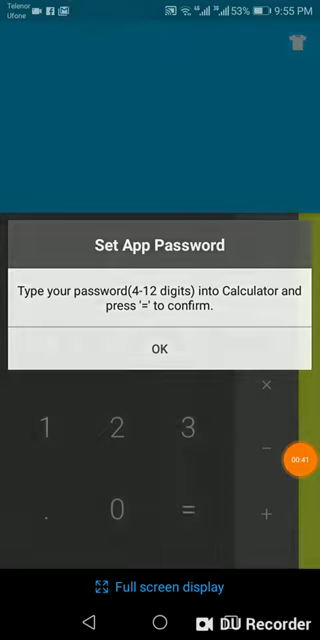
# Dismiss the password setup and confirmation prompts, then close What's New with DONE.
pyautogui.click(159, 348)
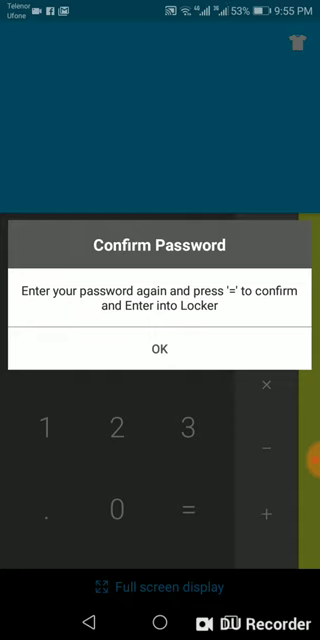
pyautogui.click(160, 347)
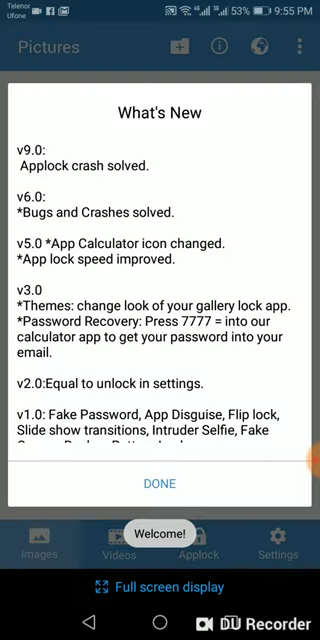
pyautogui.click(159, 483)
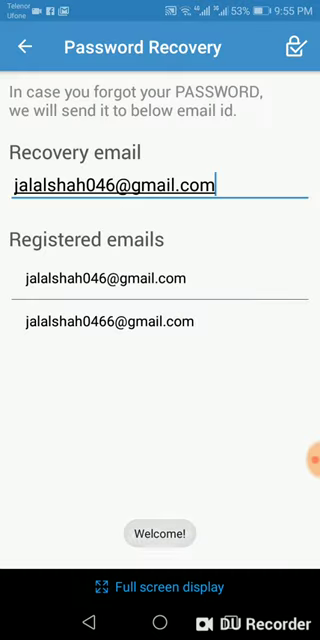